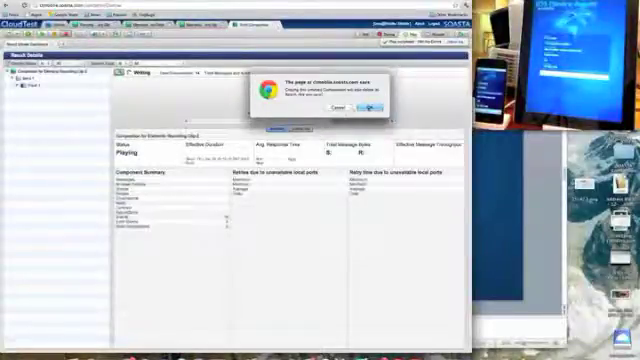
Confirm closing the running composition so the recorded clip opens in the Clip Editor.
{"action": "left_click", "coordinate": [380, 104]}
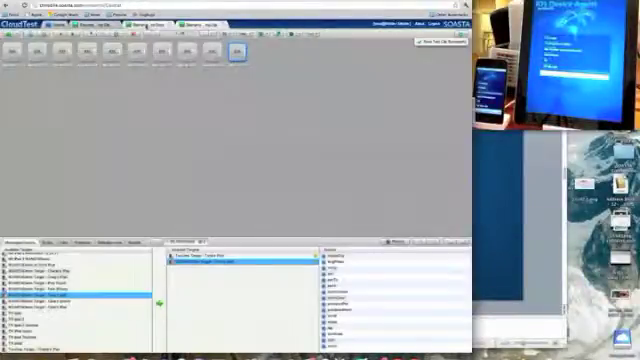